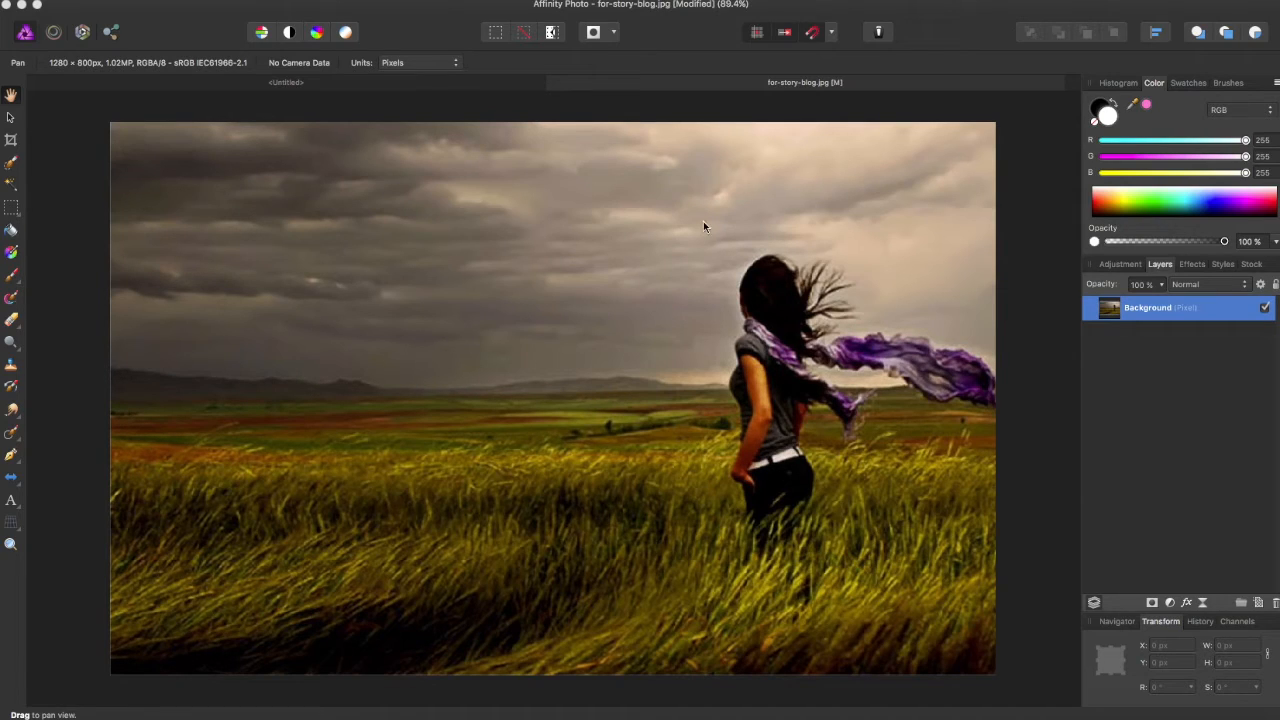
pyautogui.moveTo(13, 146)
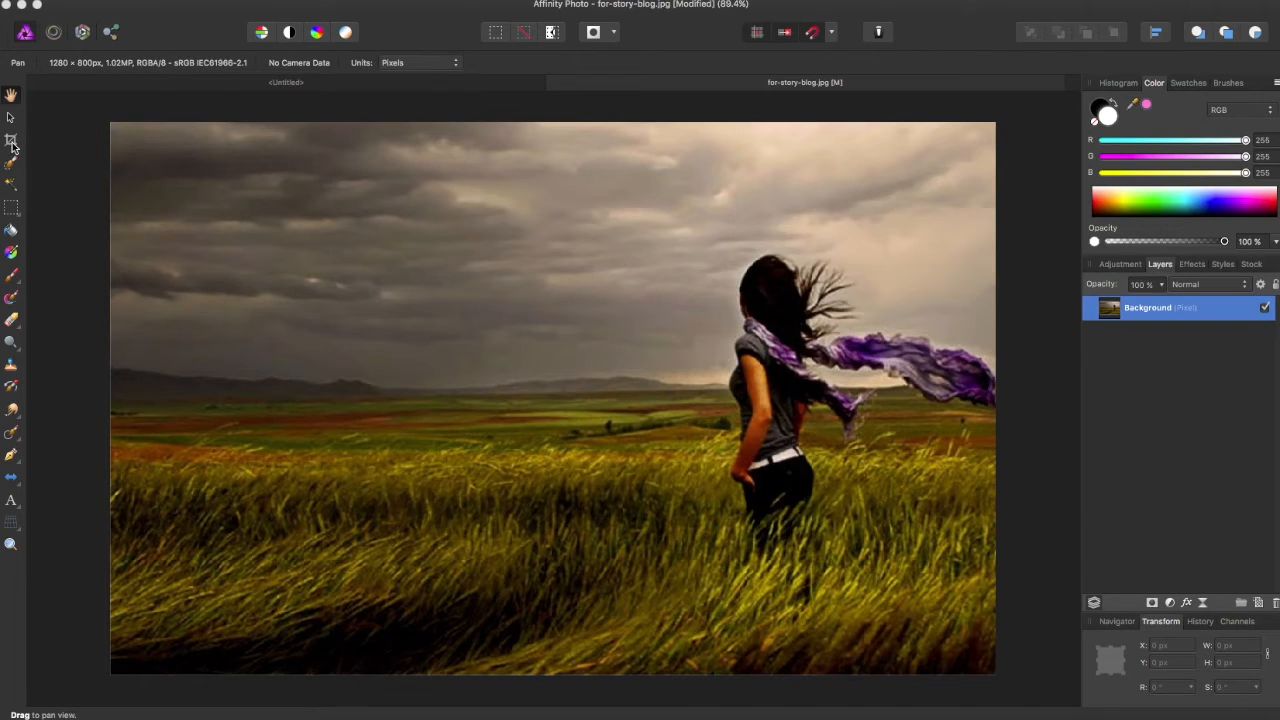
# Select the Crop Tool to place a crop frame over the whole photo
pyautogui.click(12, 140)
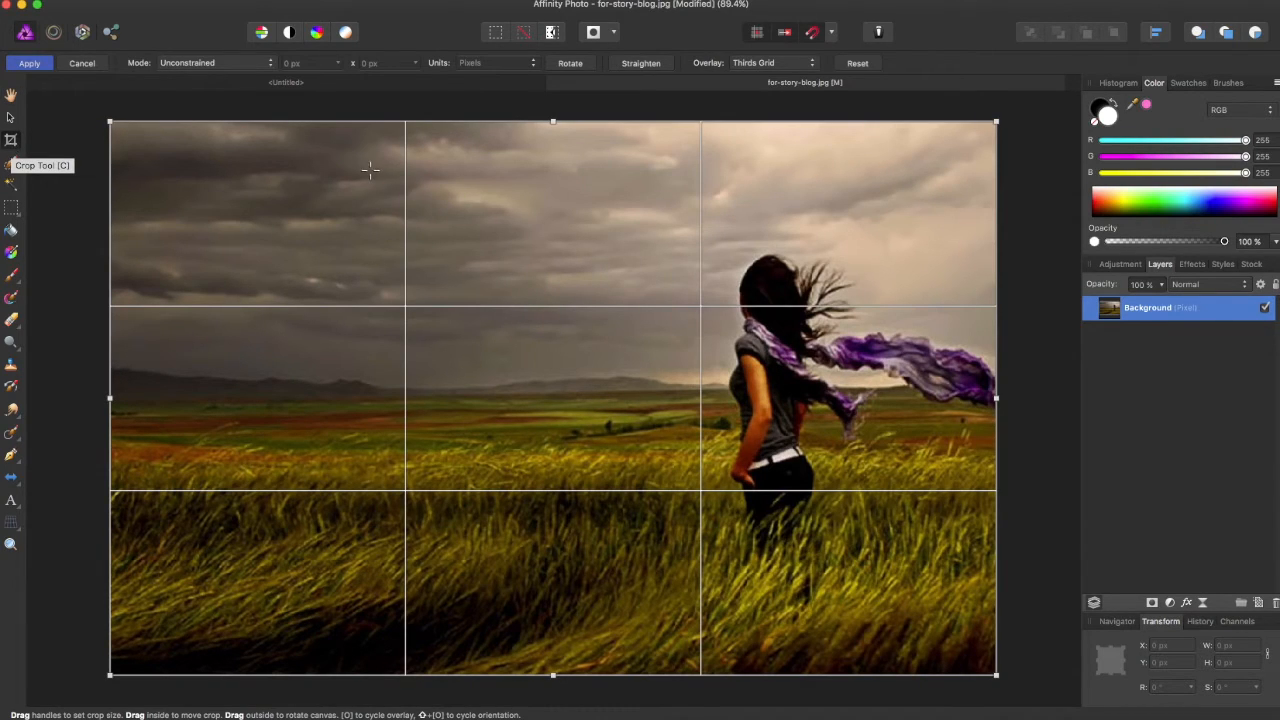
pyautogui.moveTo(502, 223)
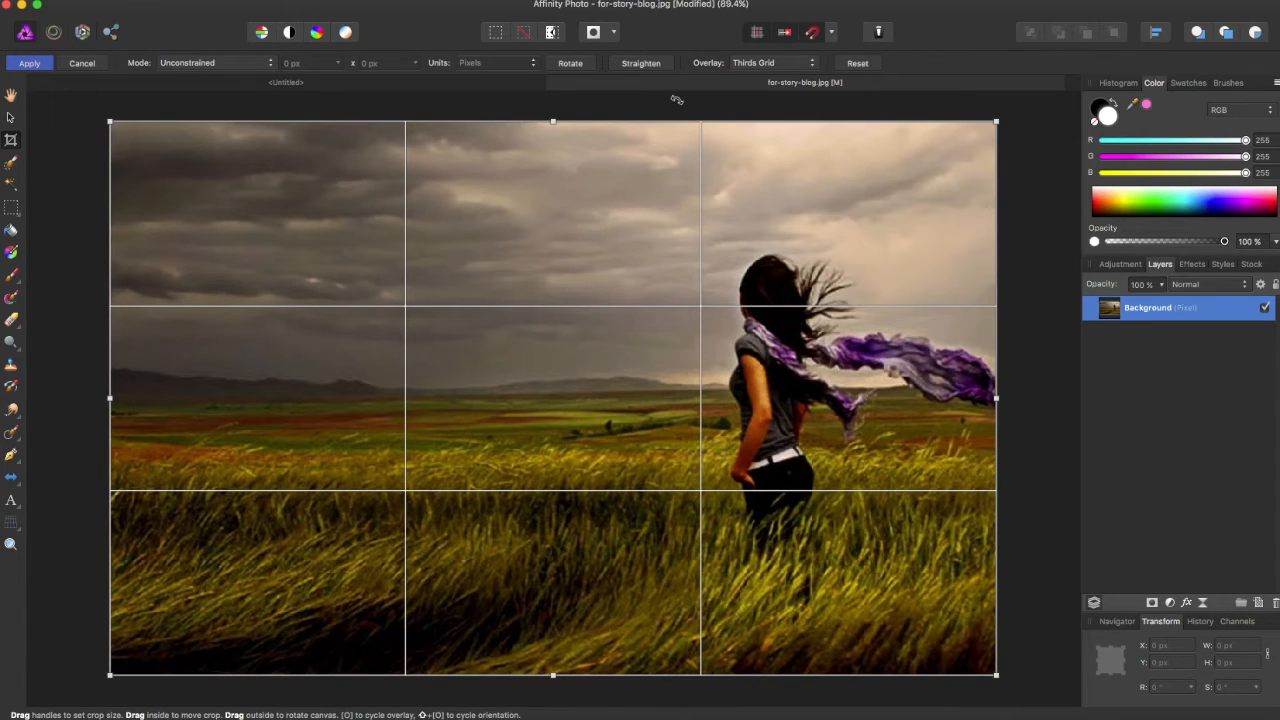
pyautogui.moveTo(758, 70)
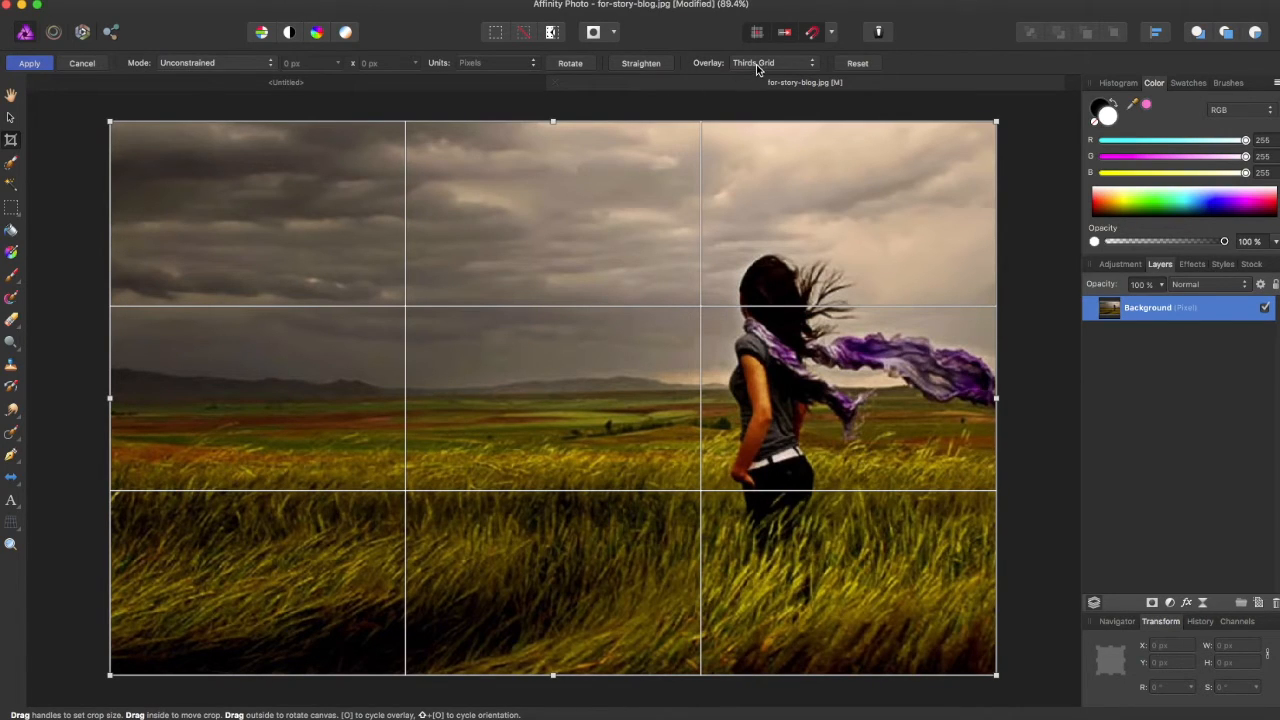
pyautogui.moveTo(722, 67)
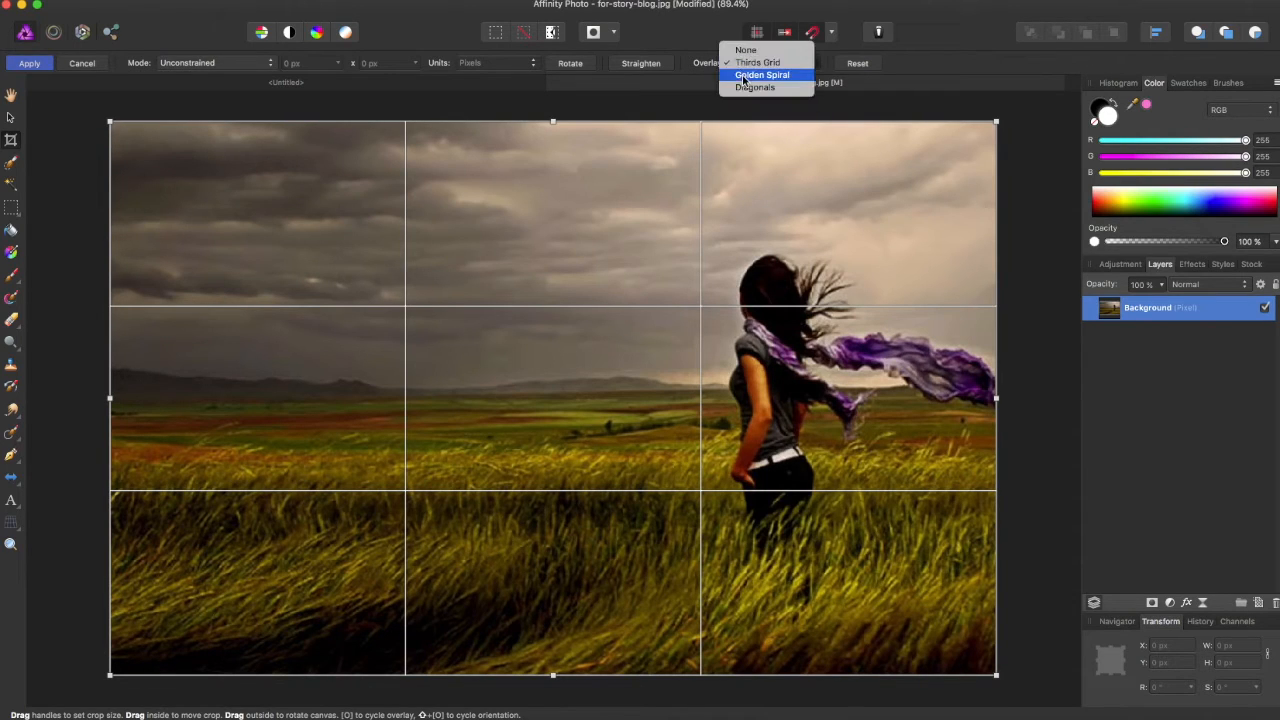
# Switch the crop overlay to a golden spiral coiling toward the woman's head
pyautogui.click(762, 75)
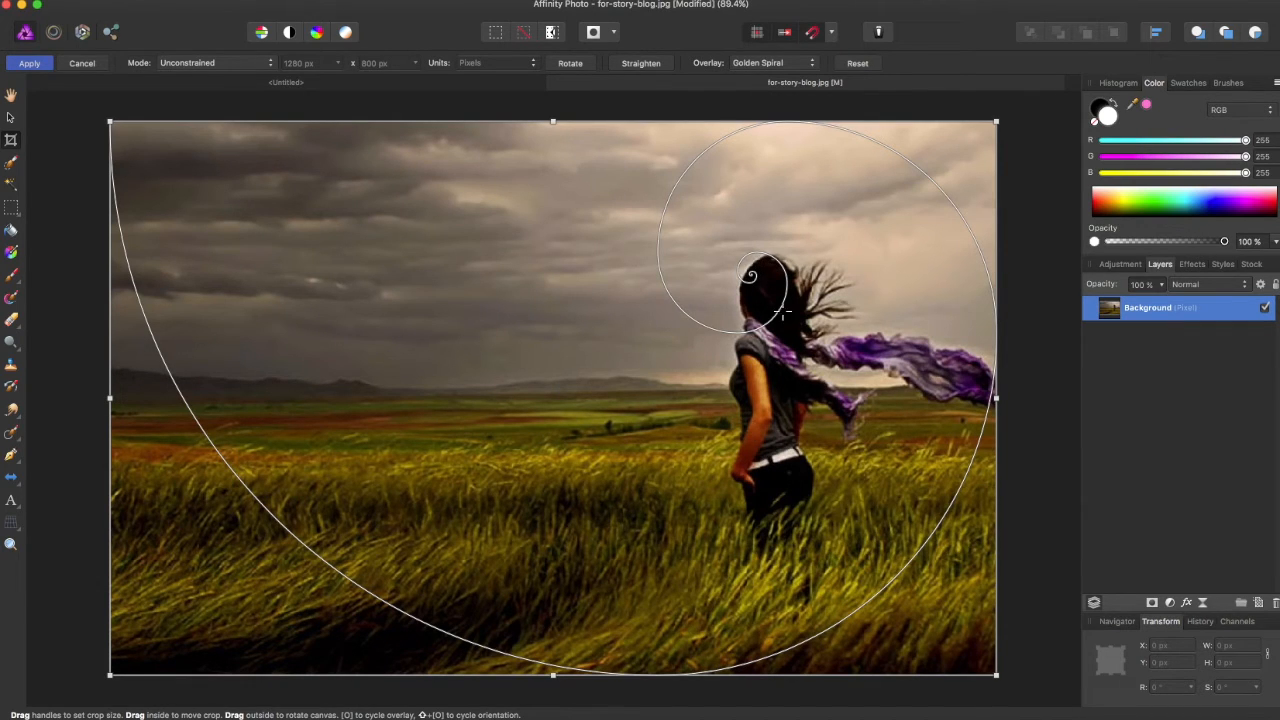
pyautogui.moveTo(740, 422)
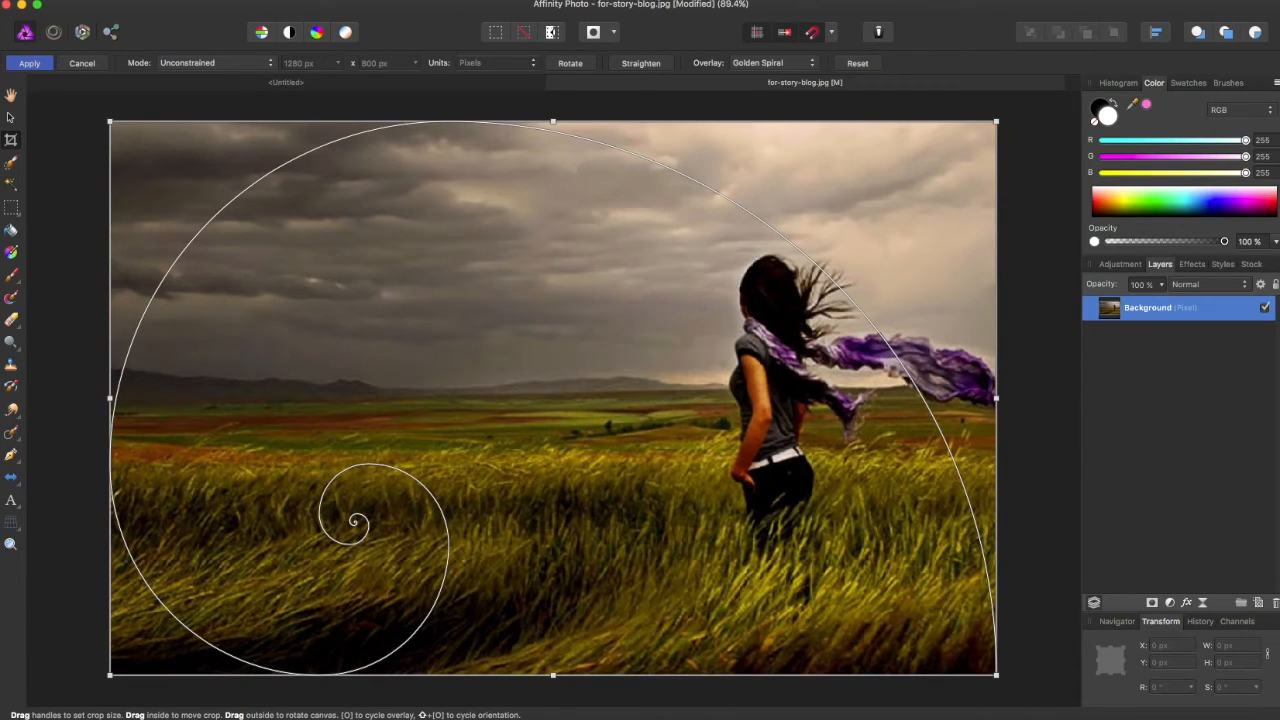
pyautogui.moveTo(710, 502)
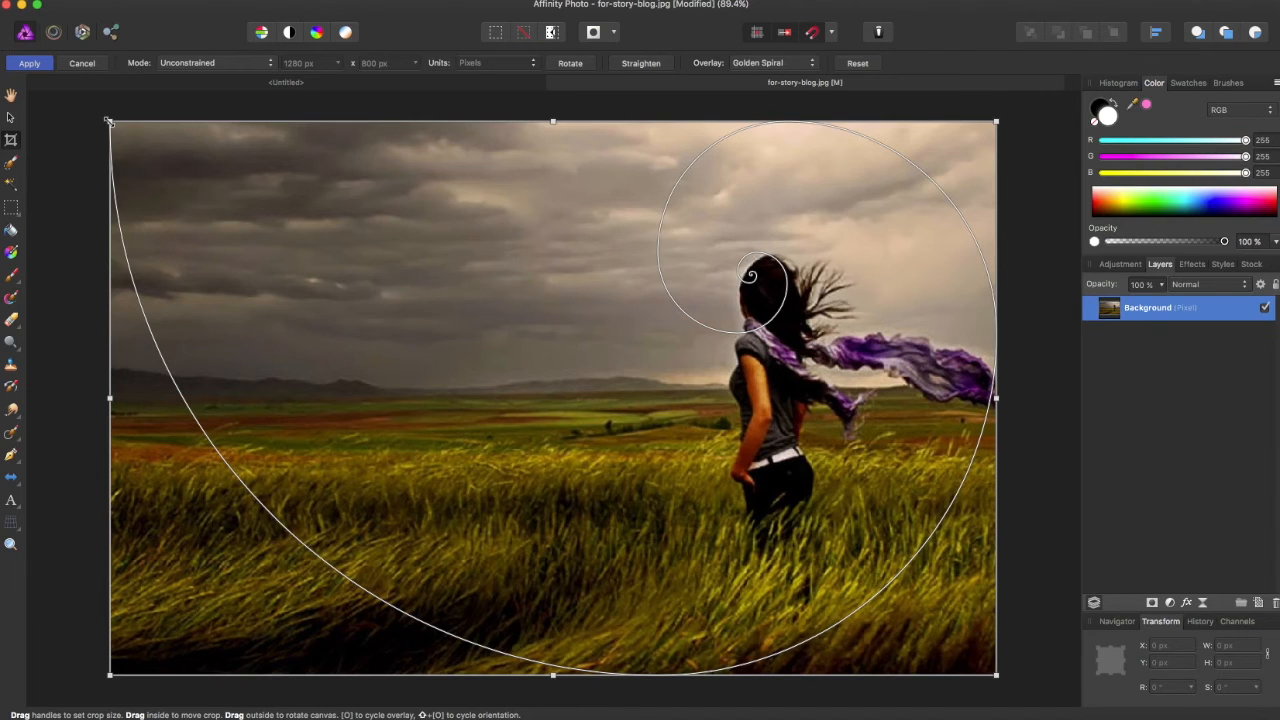
# Drag the top-left corner, left and right edges to 1165×752 and apply the crop
pyautogui.moveTo(110, 122); pyautogui.dragTo(163, 154)
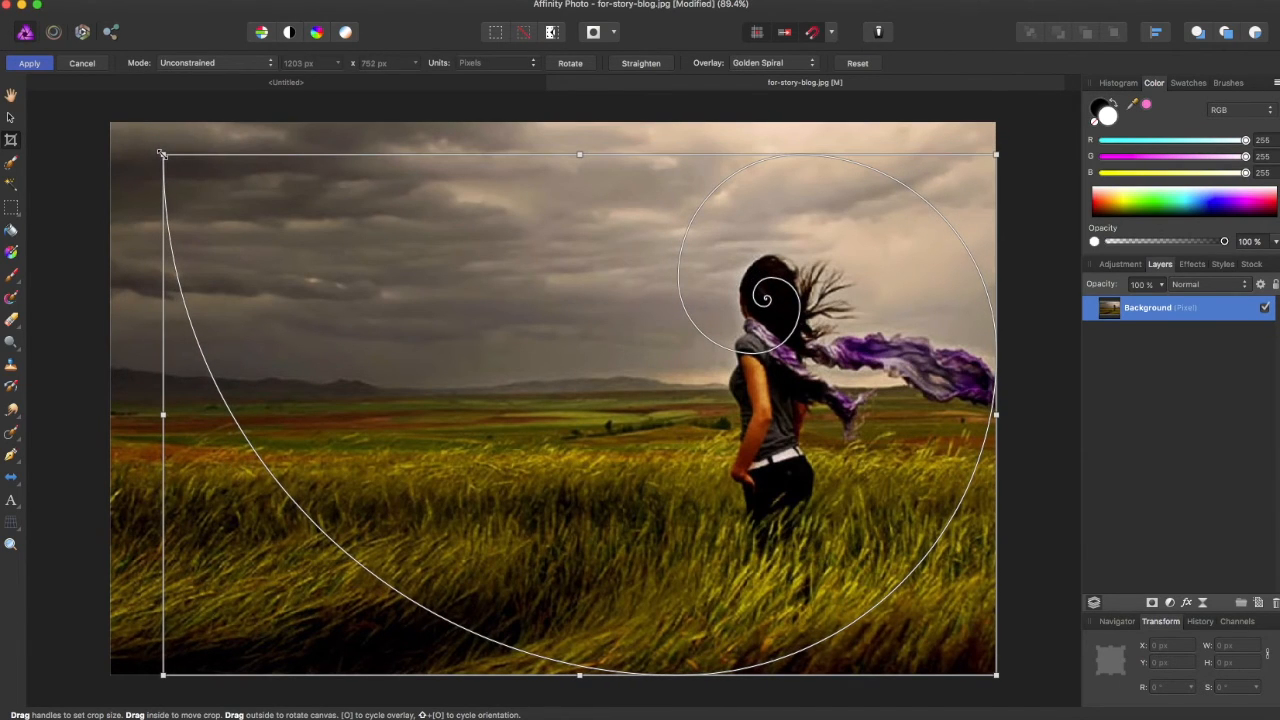
pyautogui.moveTo(163, 414); pyautogui.dragTo(170, 414)
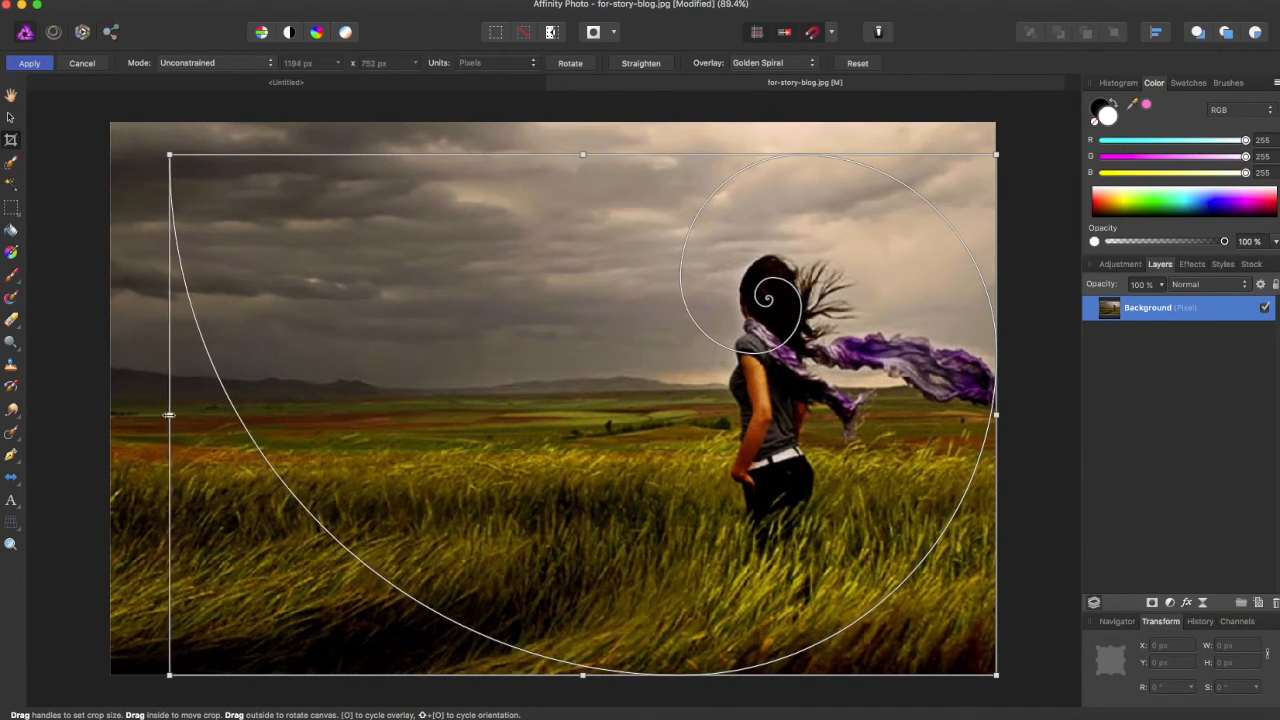
pyautogui.moveTo(170, 414); pyautogui.dragTo(178, 414)
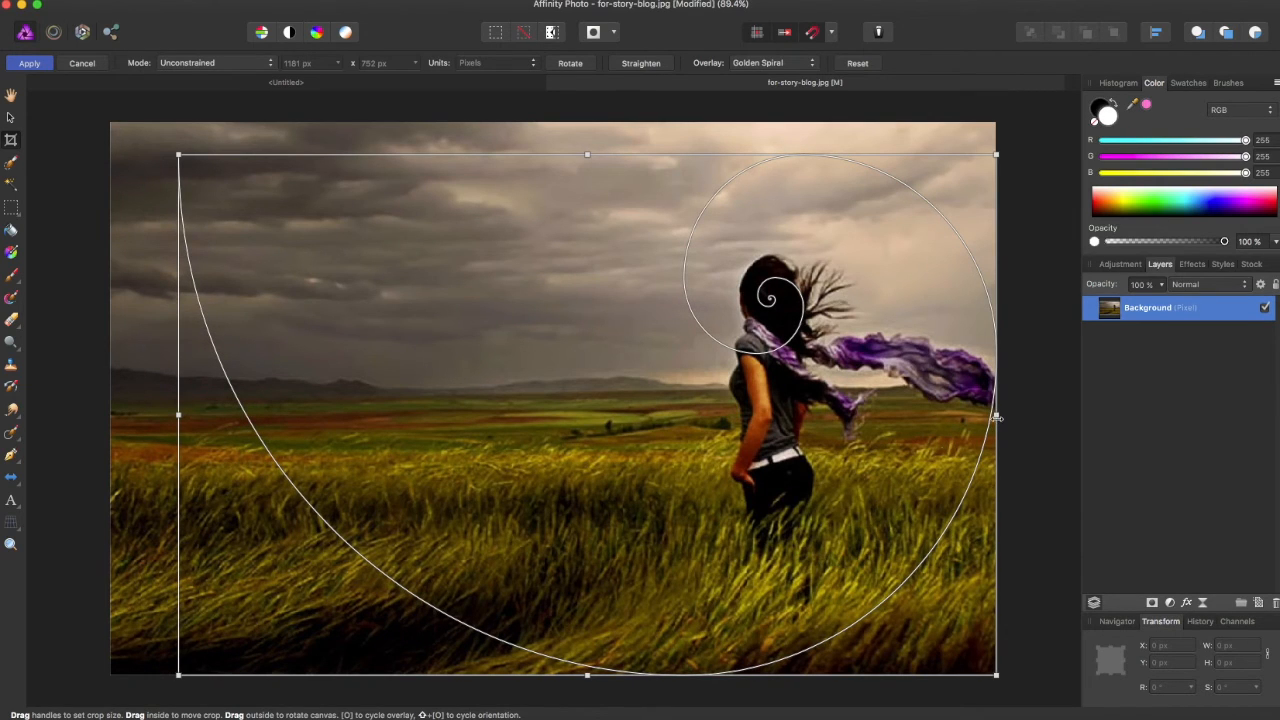
pyautogui.moveTo(997, 414); pyautogui.dragTo(985, 414)
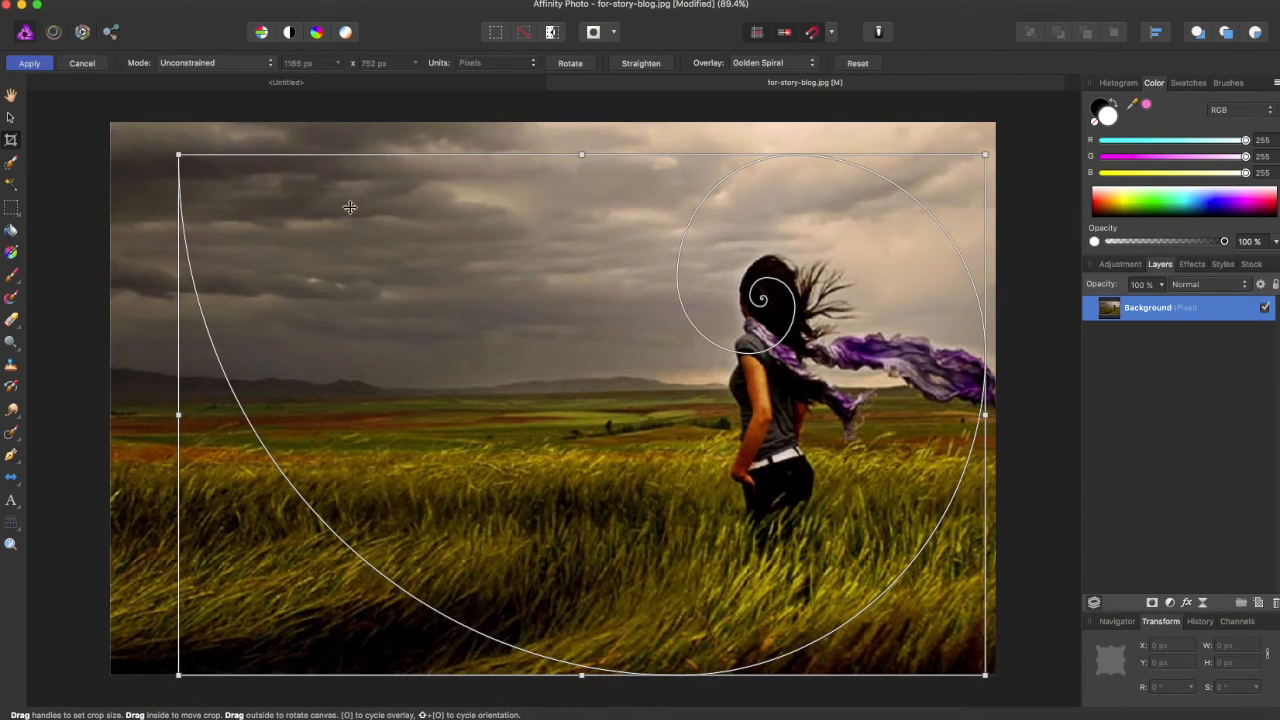
pyautogui.click(29, 63)
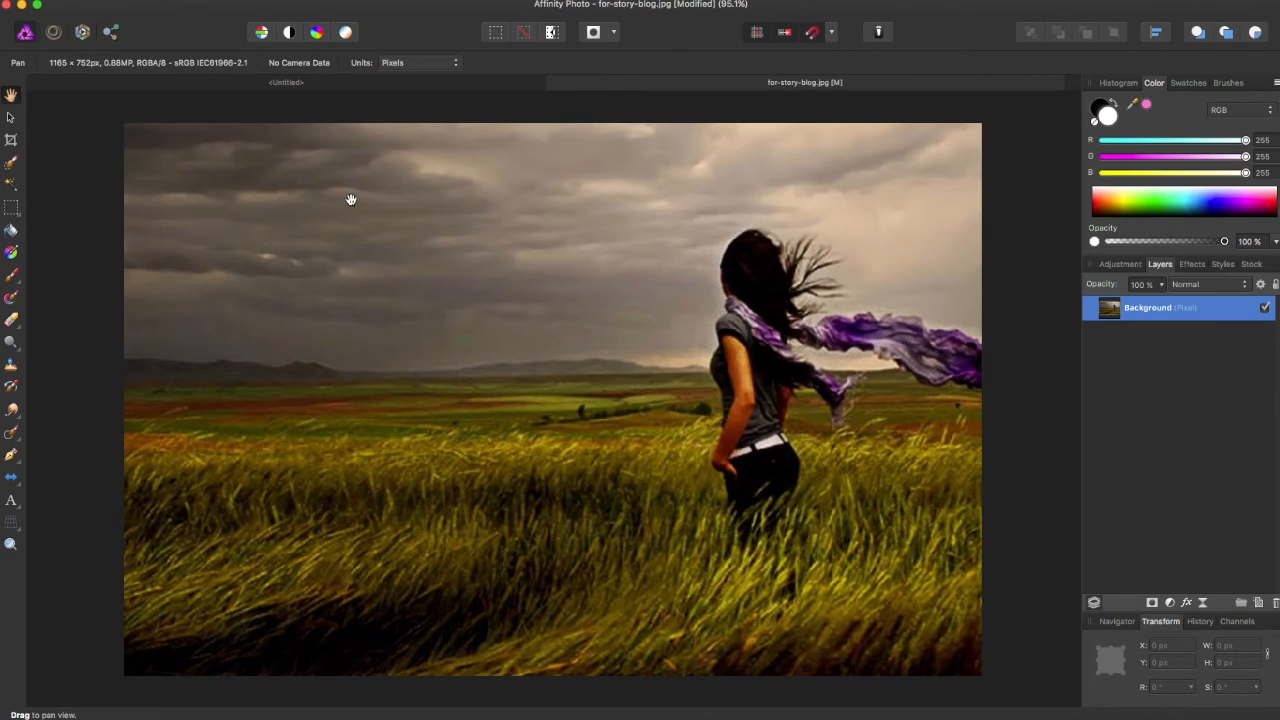
pyautogui.moveTo(353, 197)
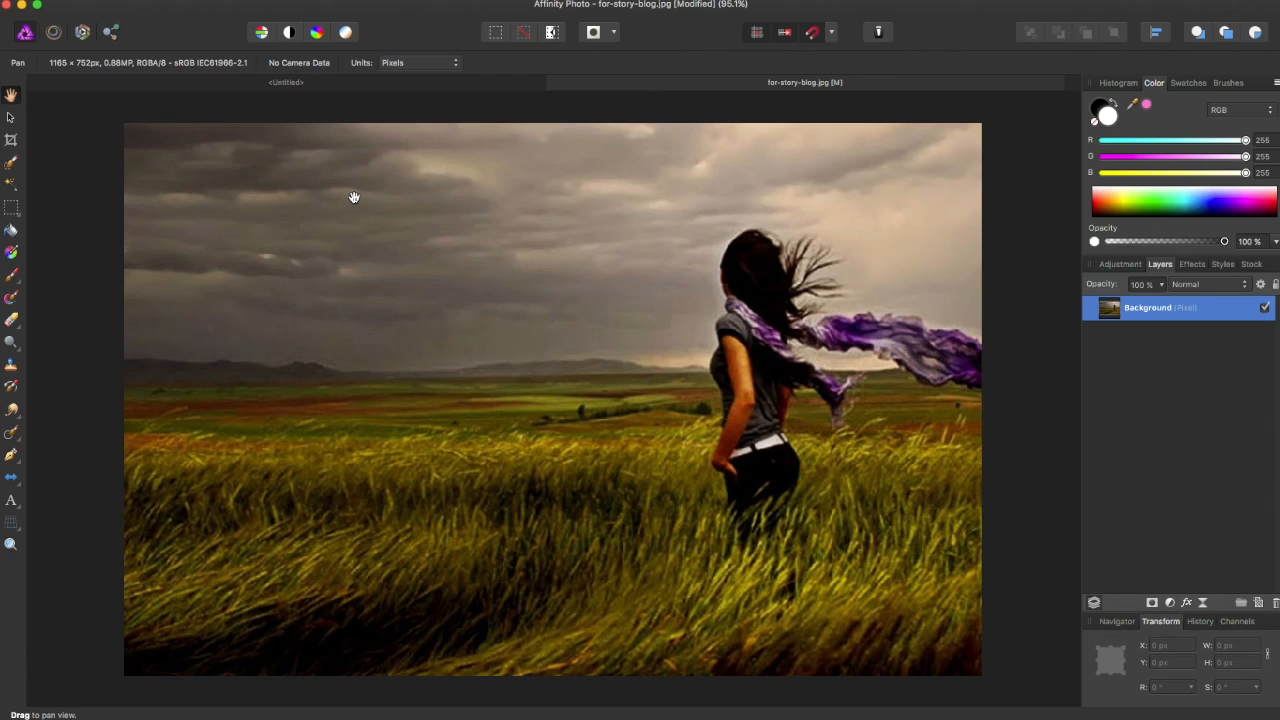
pyautogui.moveTo(490, 164)
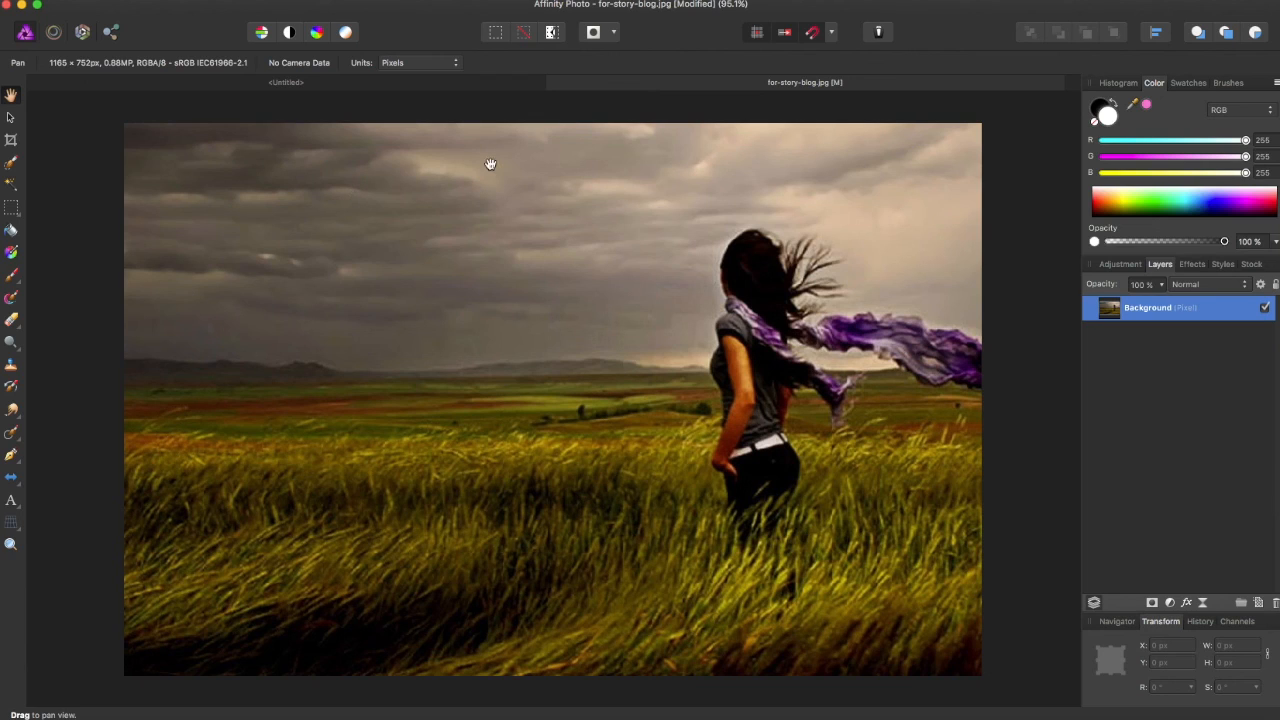
pyautogui.moveTo(958, 77)
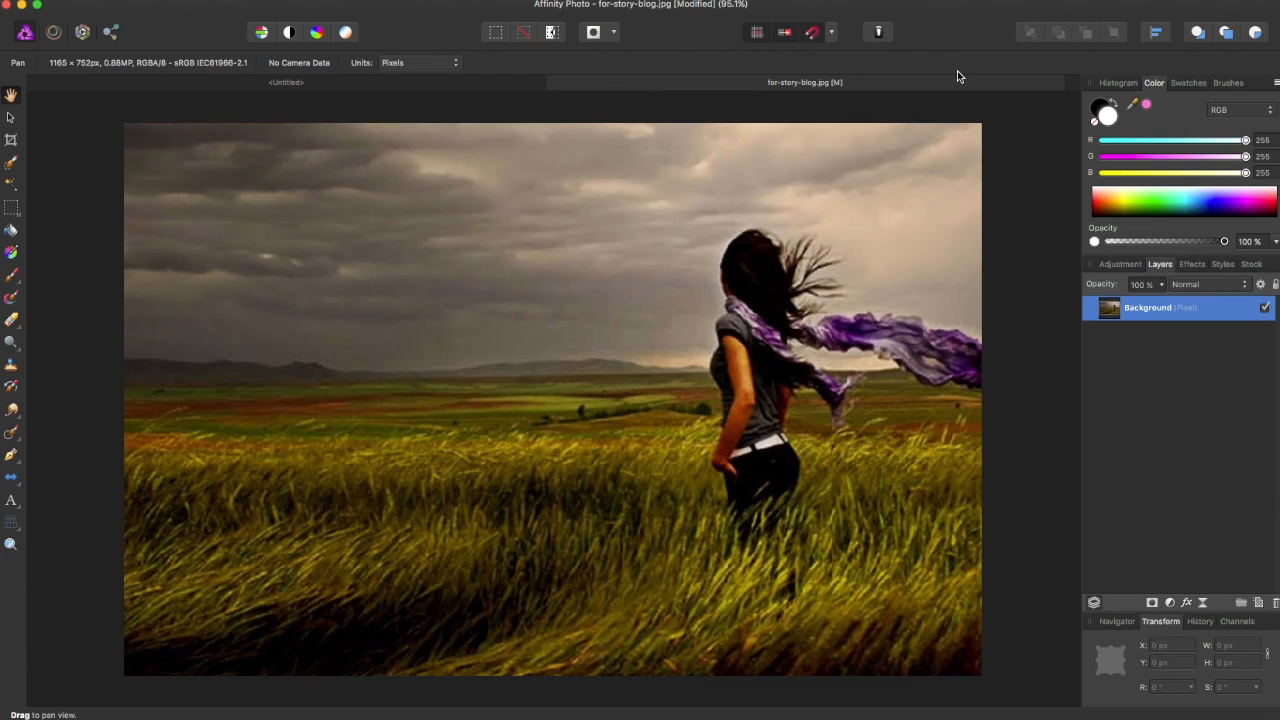
pyautogui.moveTo(1006, 21)
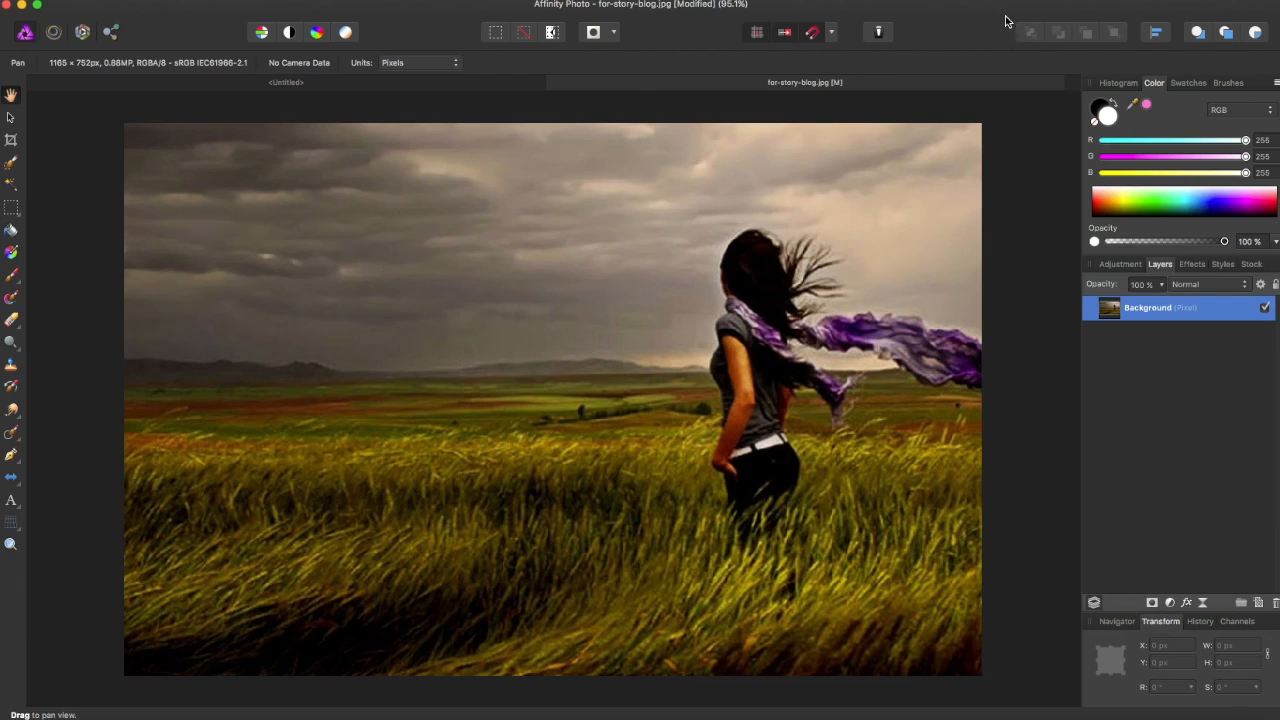